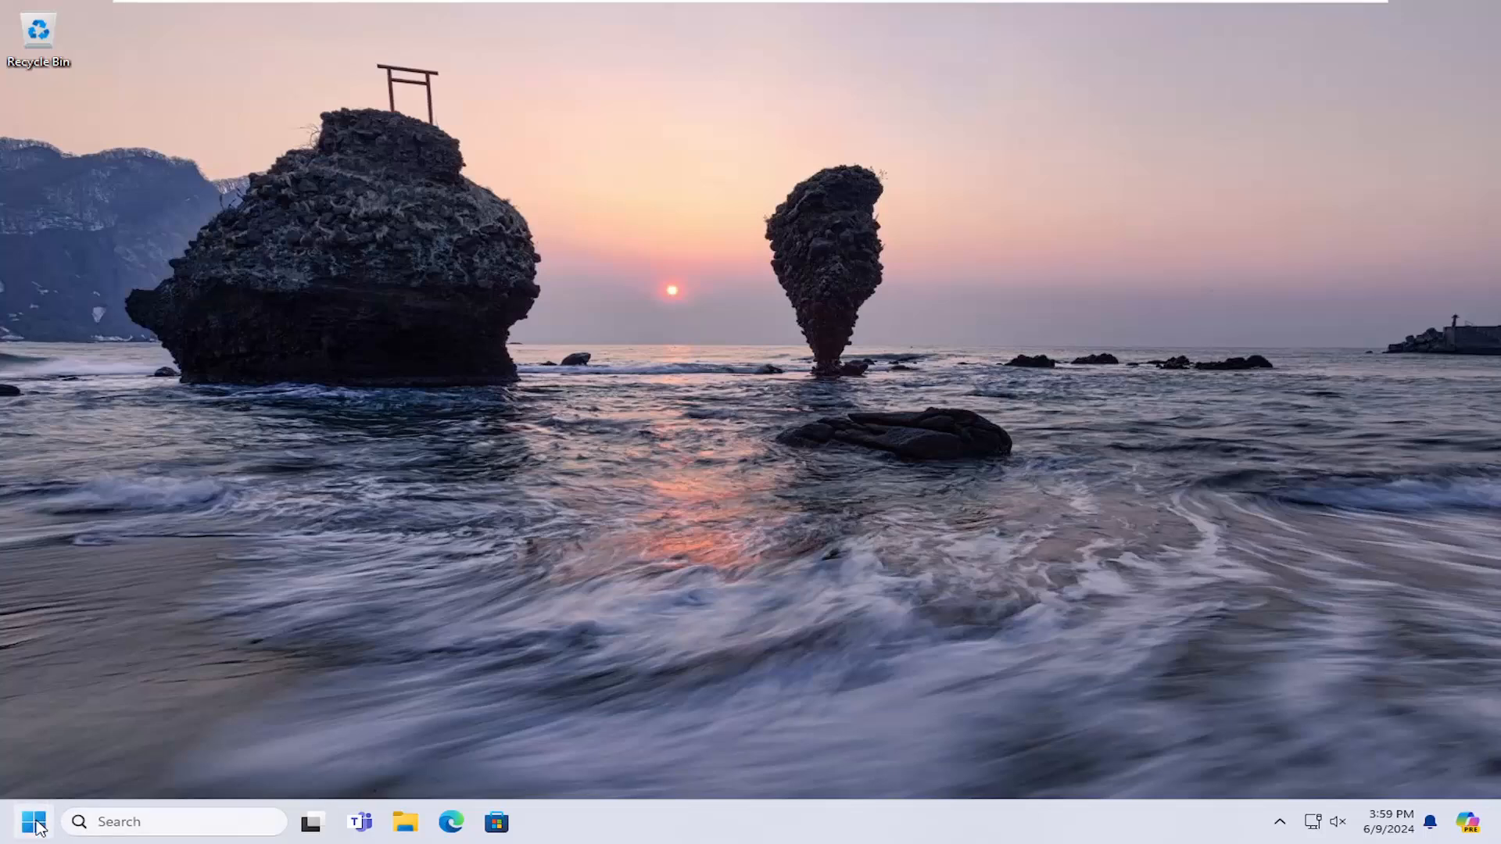
# Search 'control' from the Start menu and launch Control Panel.
pyautogui.write('contr')
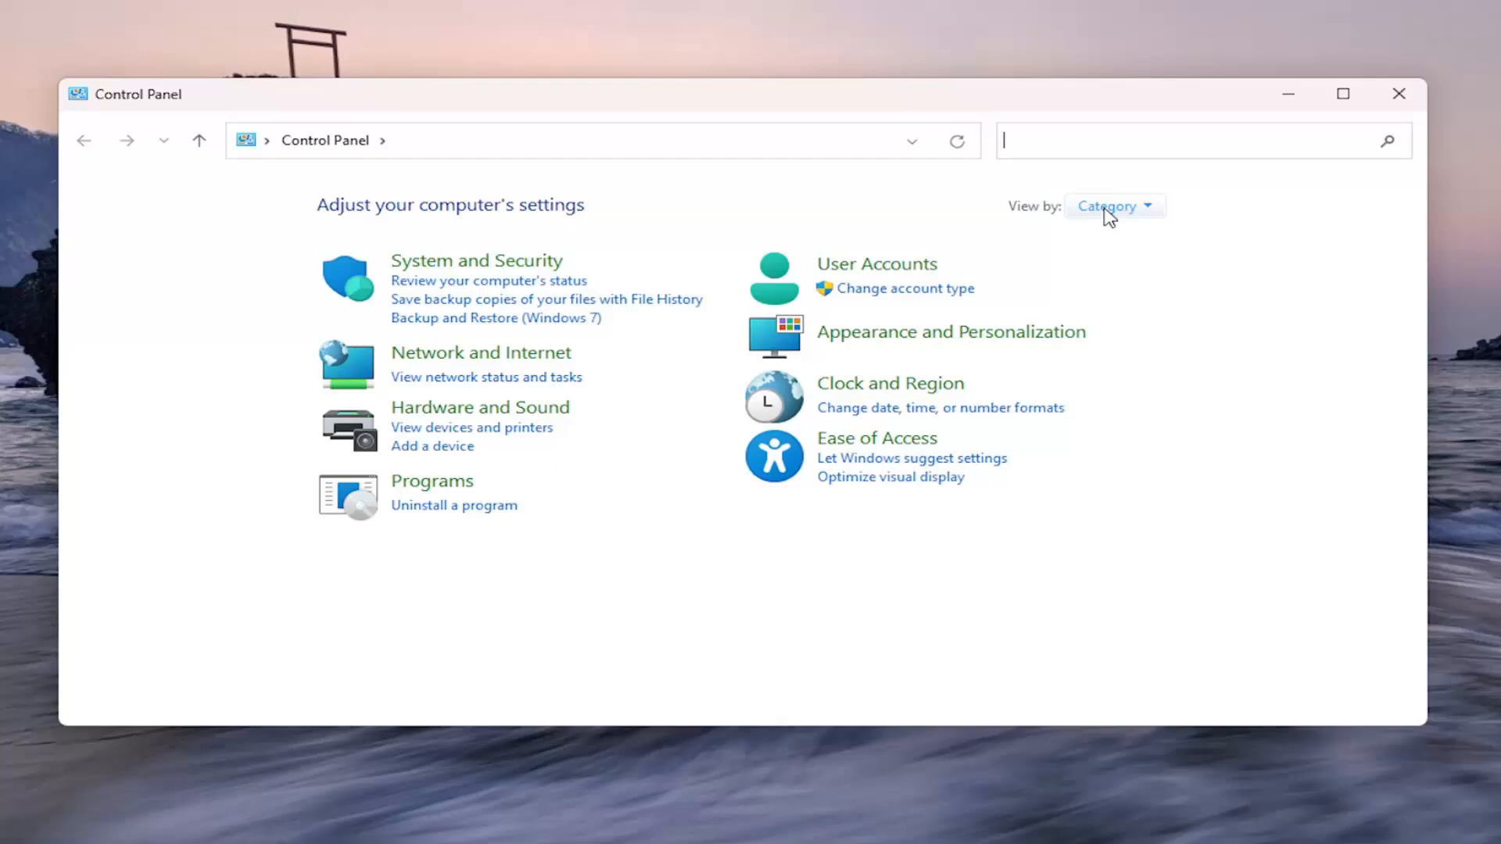
# Go through Hardware and Sound and Devices and Printers to EPSON L3110 Series printing preferences.
pyautogui.click(1113, 206)
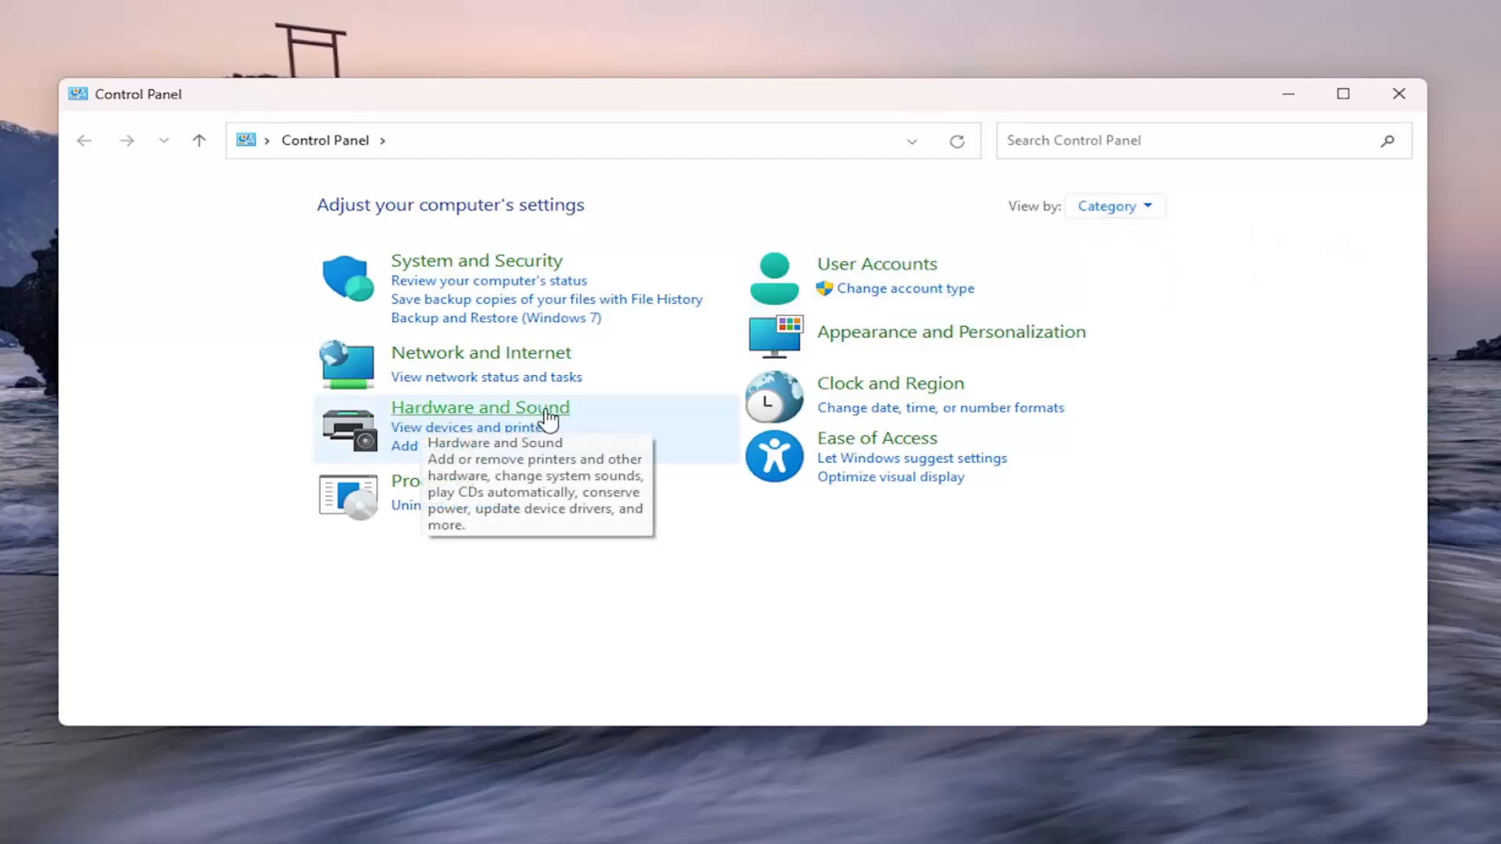
pyautogui.click(479, 407)
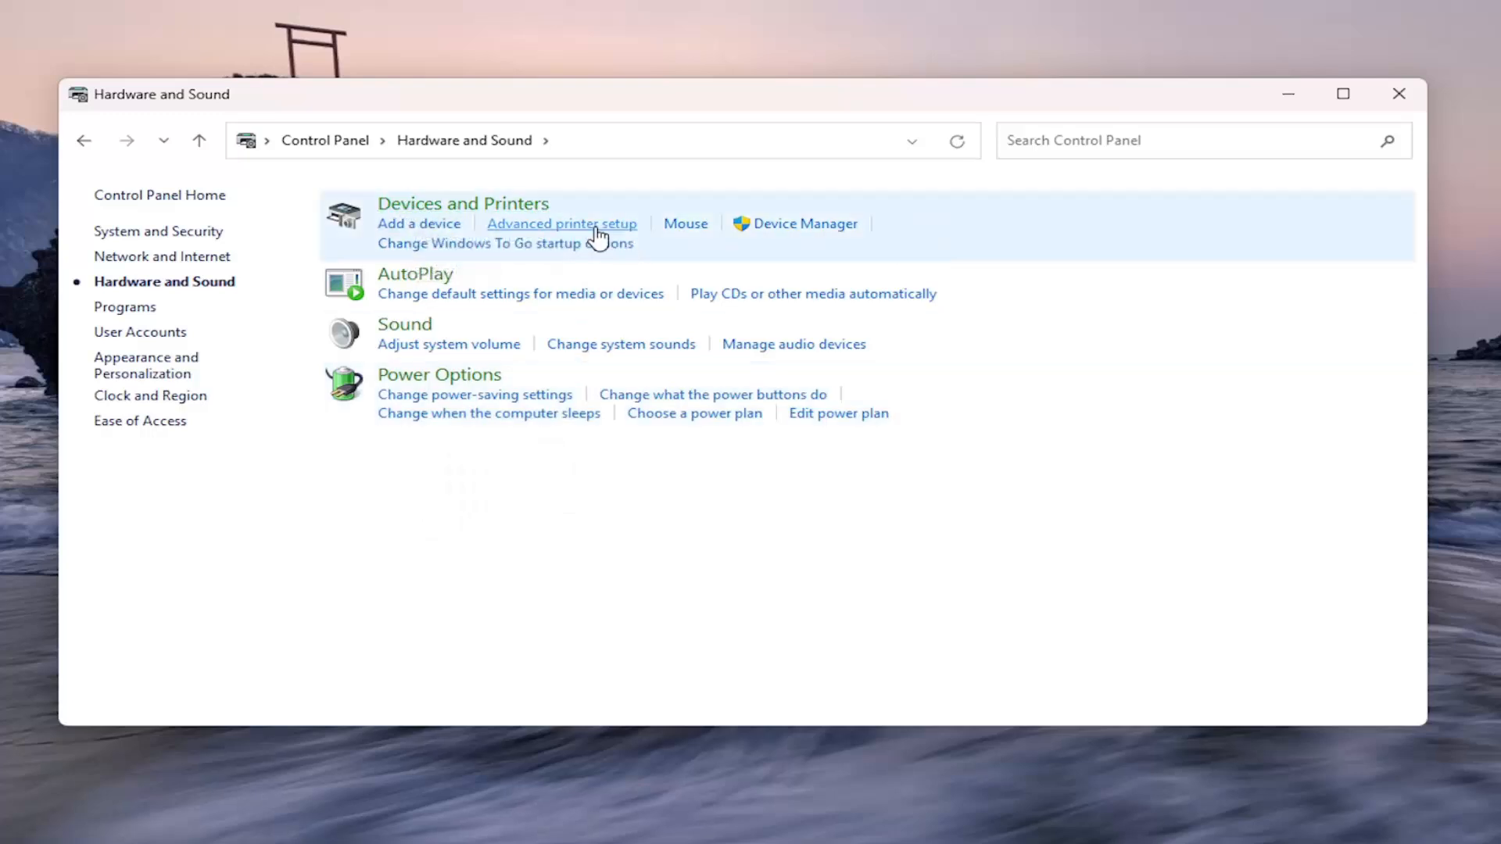
pyautogui.click(562, 223)
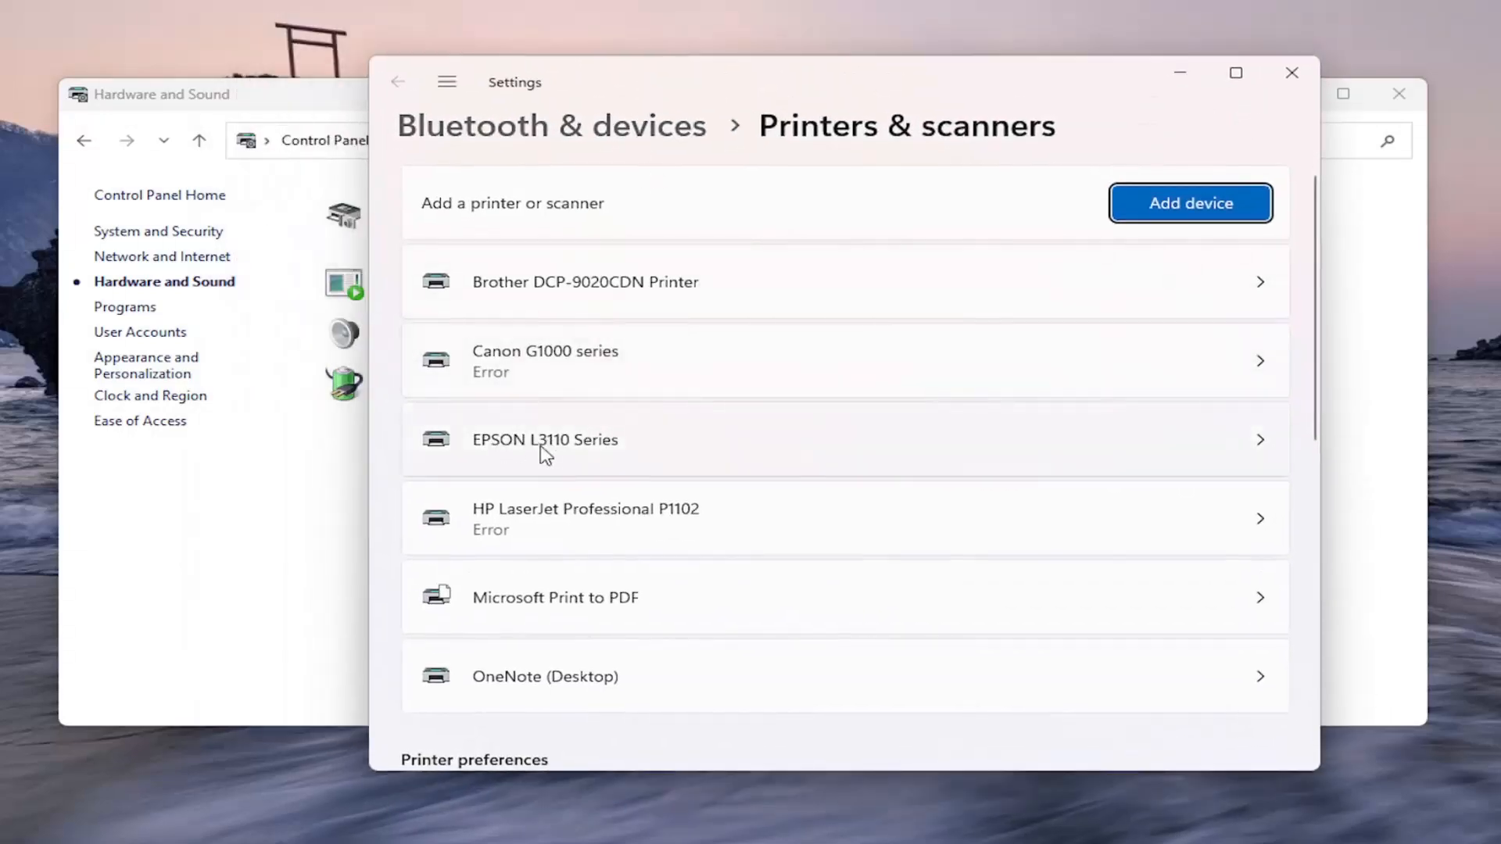
pyautogui.click(544, 439)
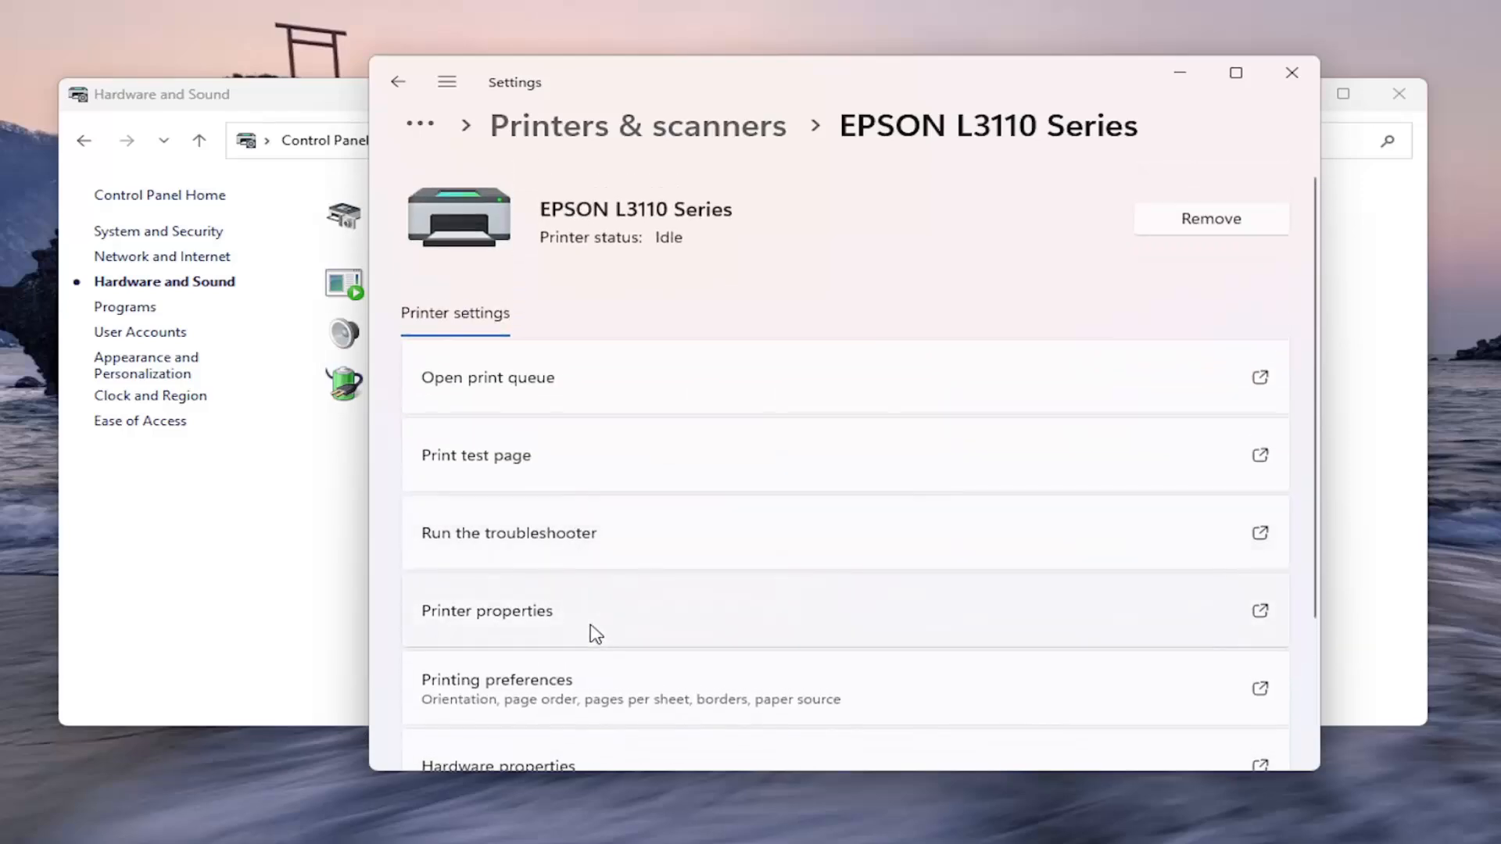
pyautogui.click(496, 679)
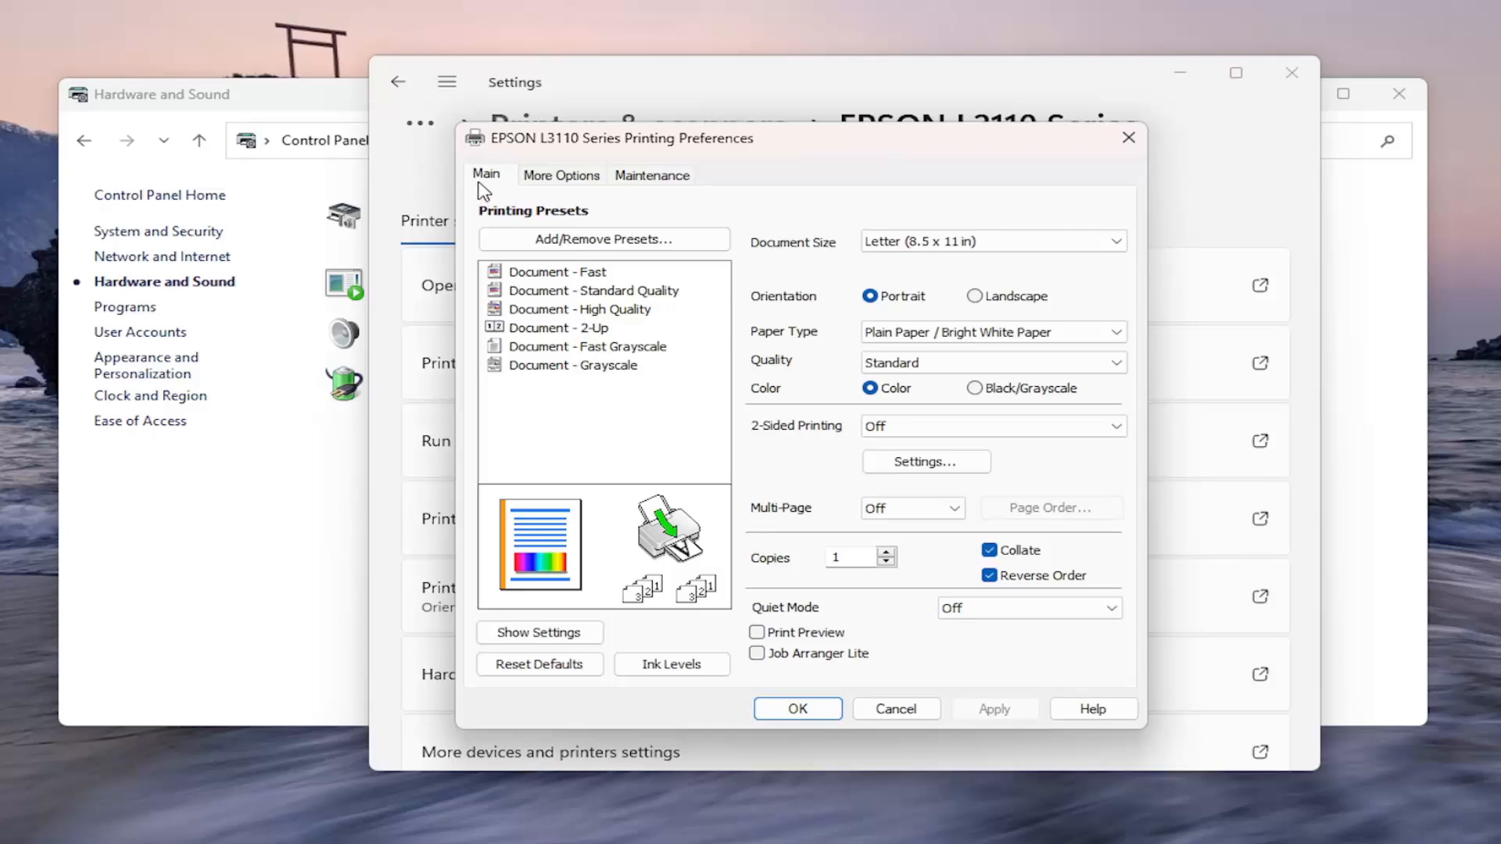
pyautogui.moveTo(870, 324)
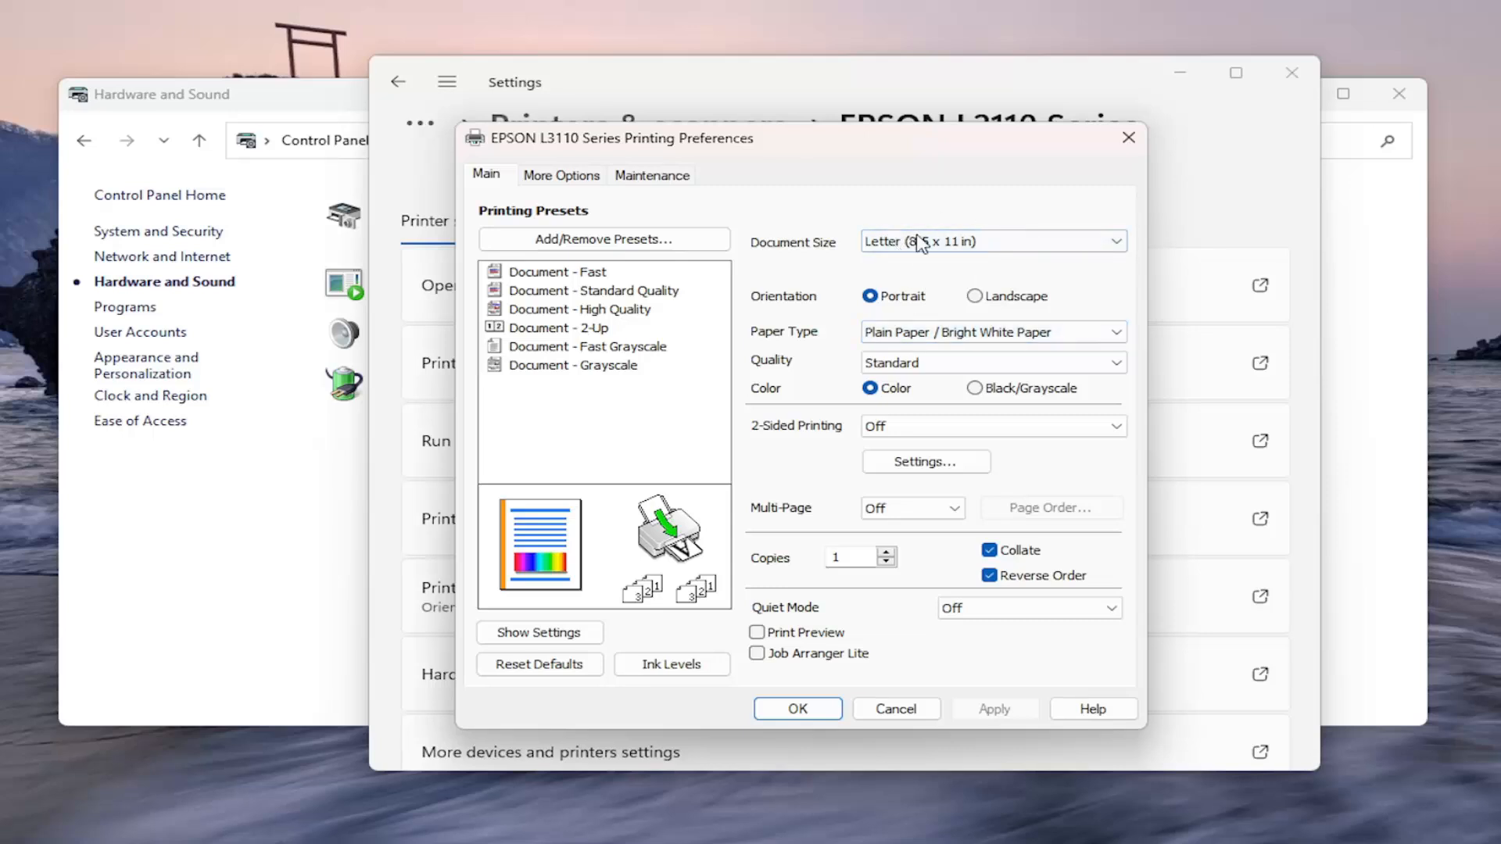
pyautogui.moveTo(942, 393)
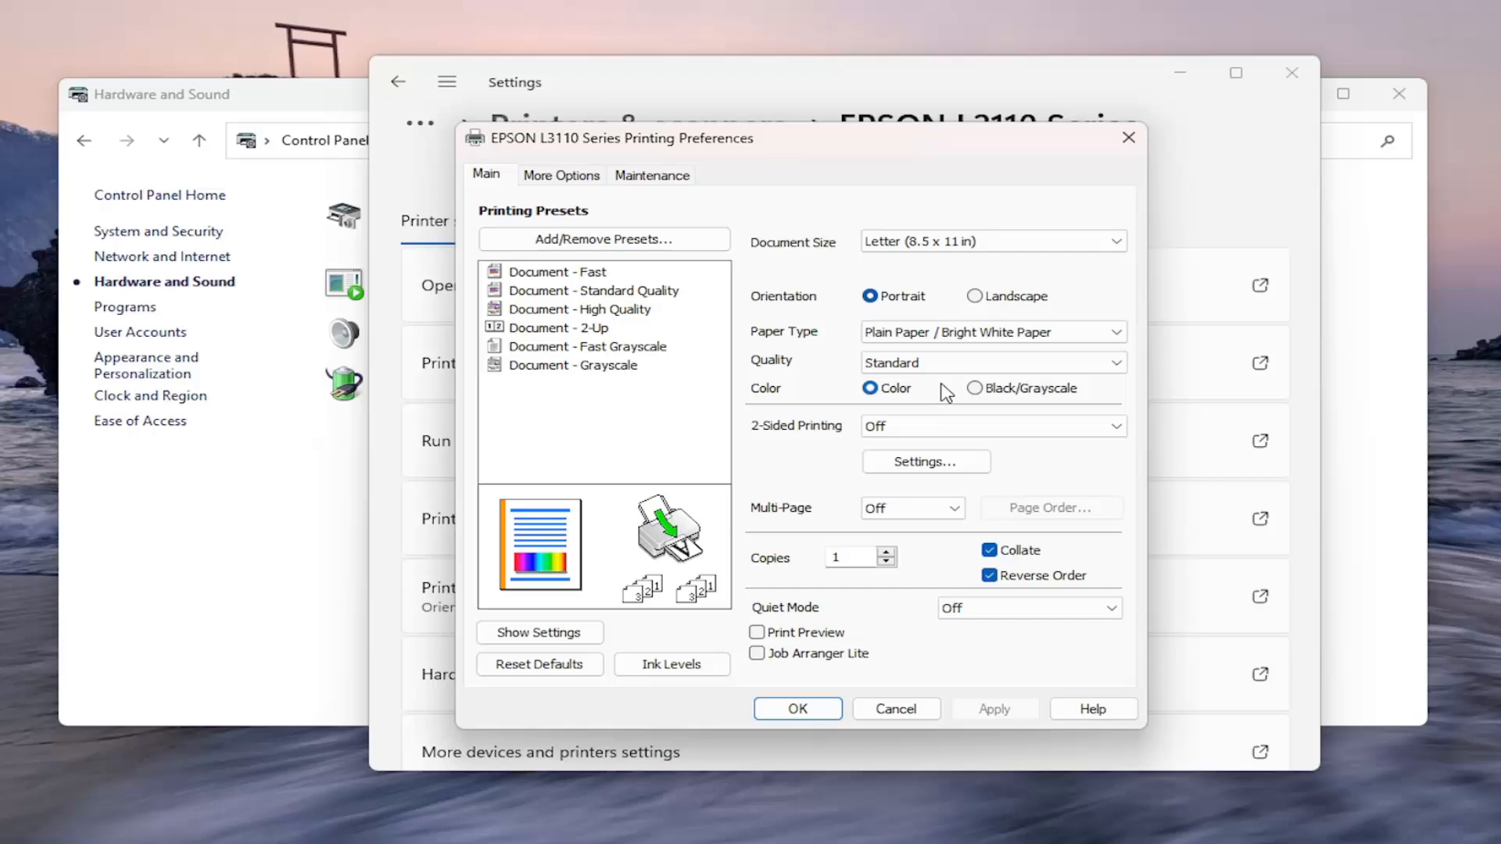
pyautogui.moveTo(992, 242)
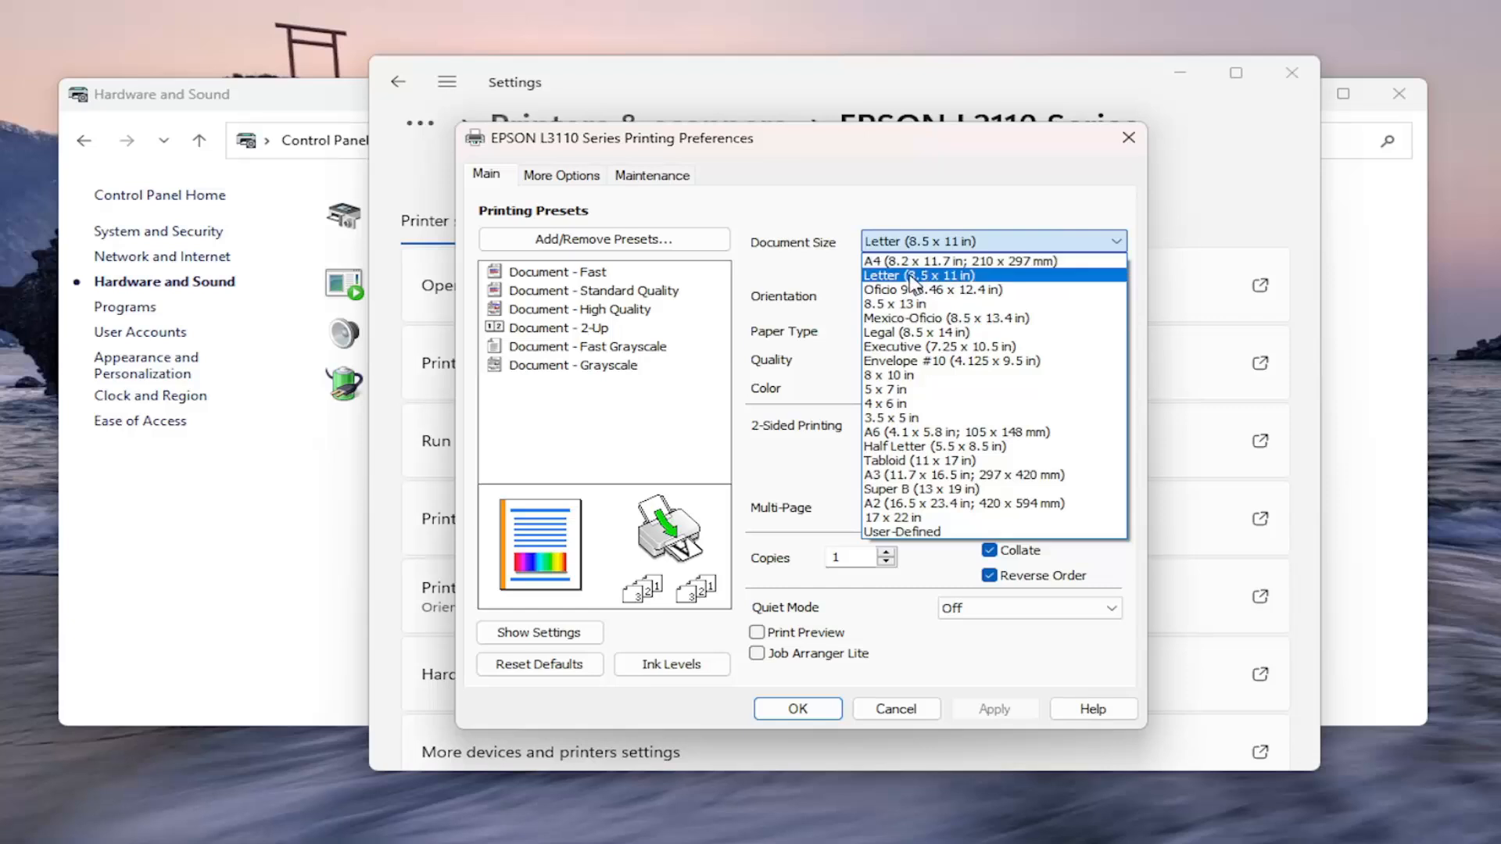
pyautogui.moveTo(887, 332)
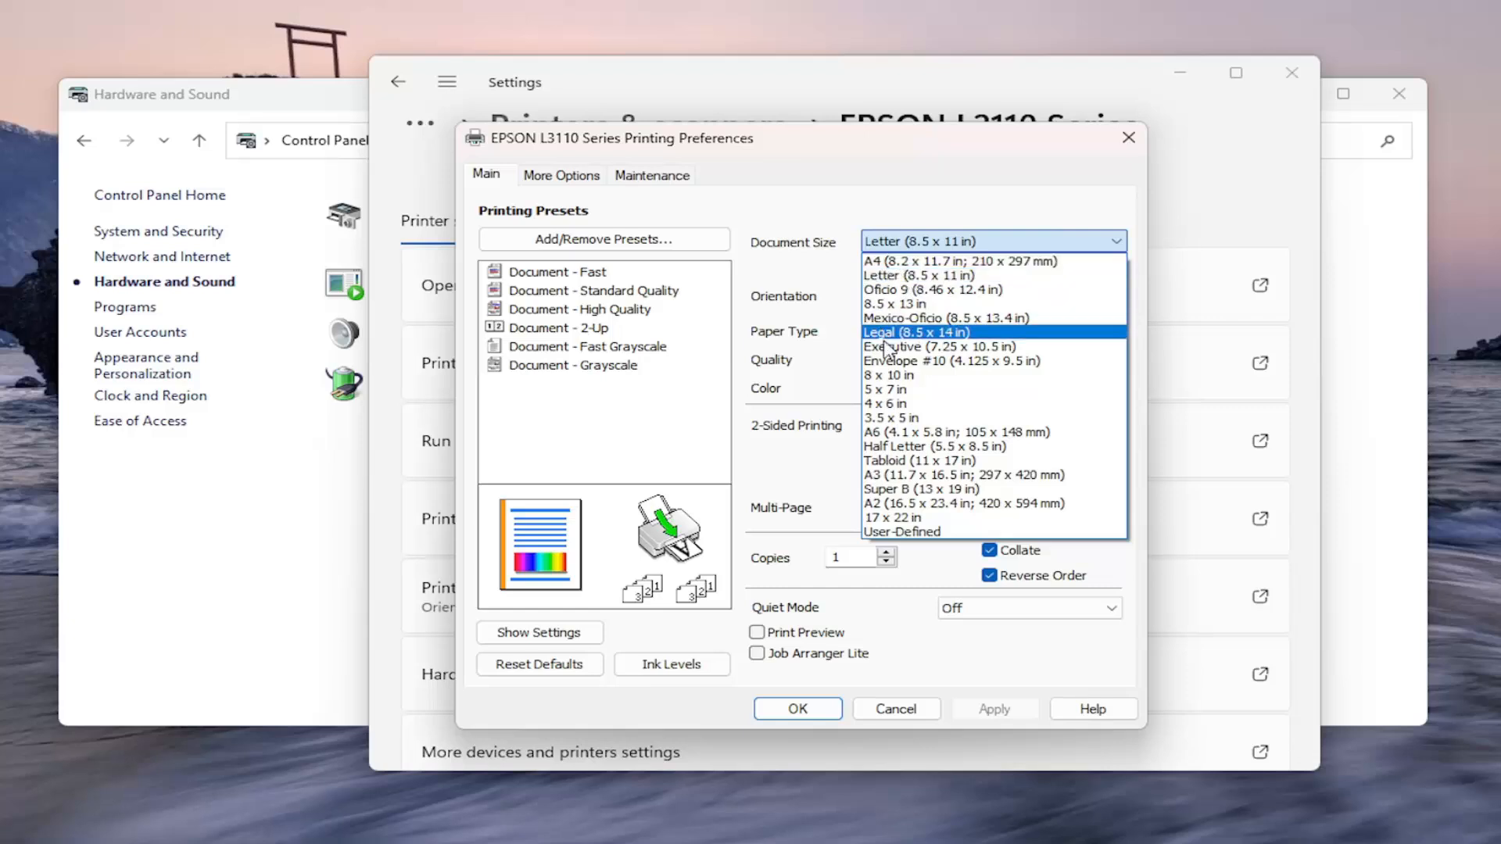
pyautogui.moveTo(896, 361)
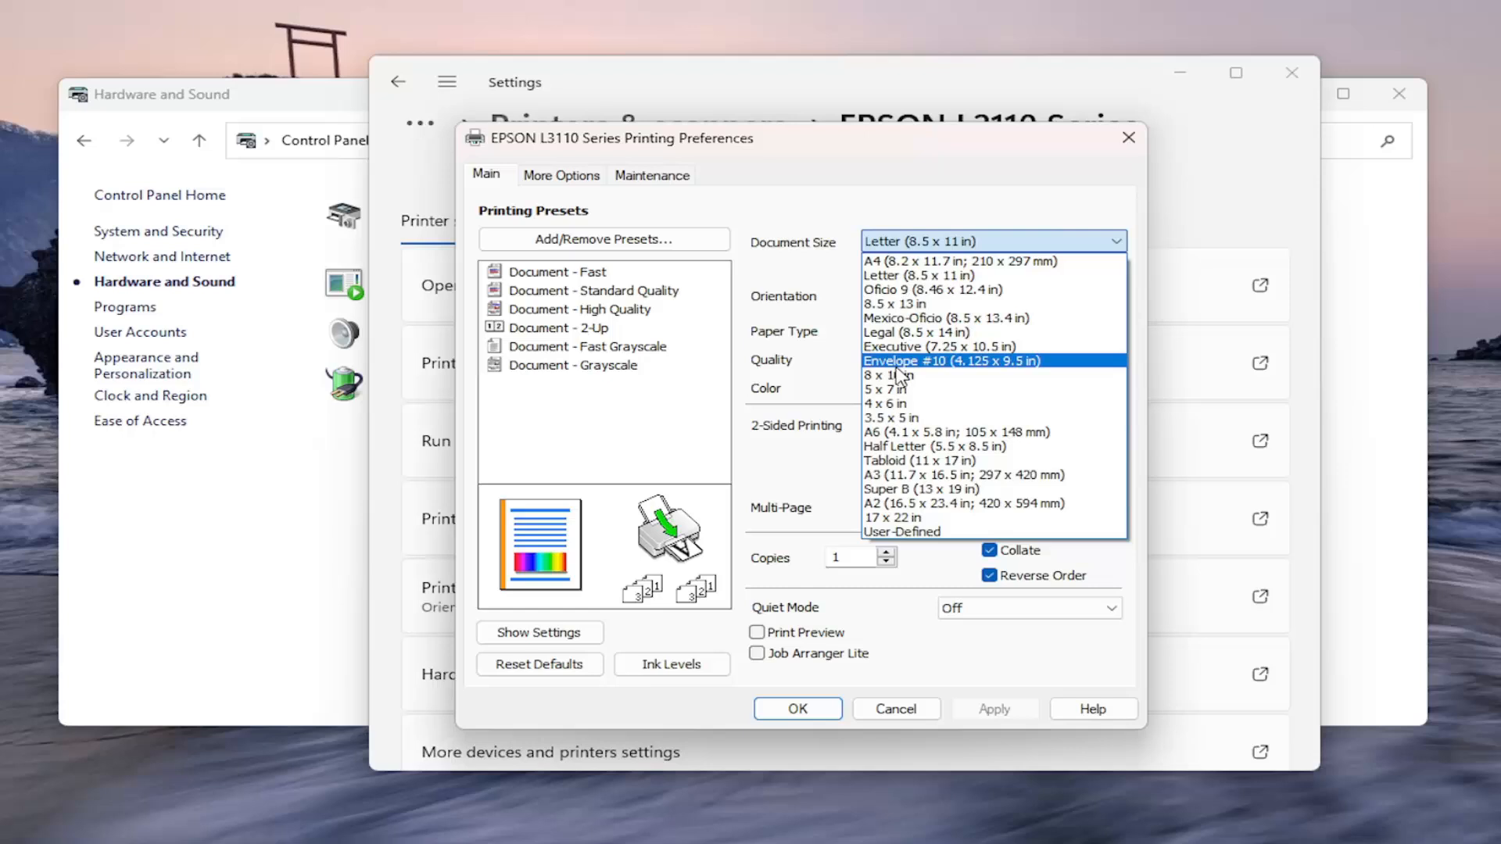
pyautogui.moveTo(919, 460)
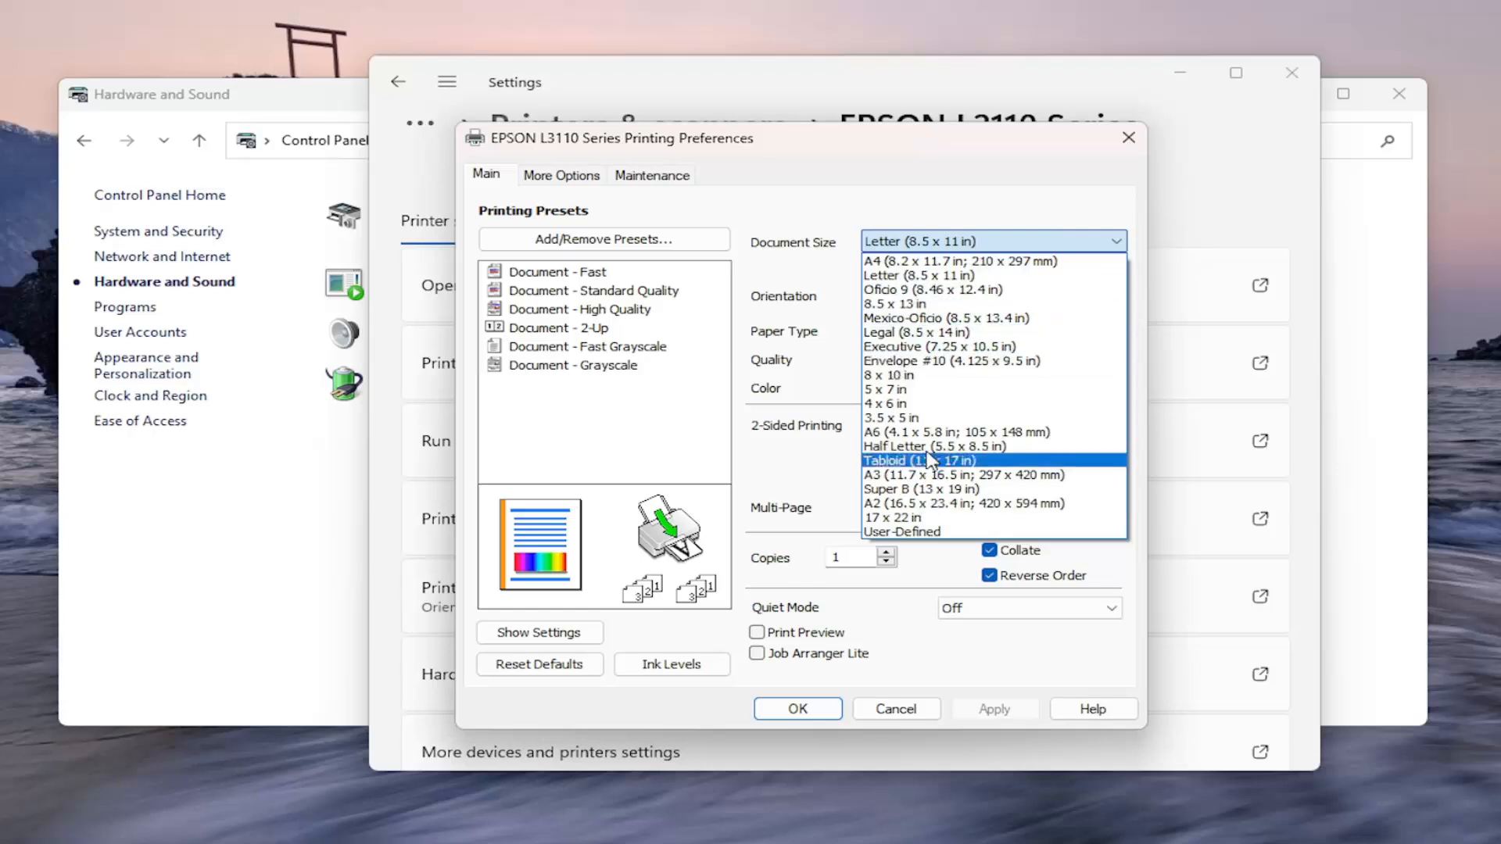
pyautogui.moveTo(943, 422)
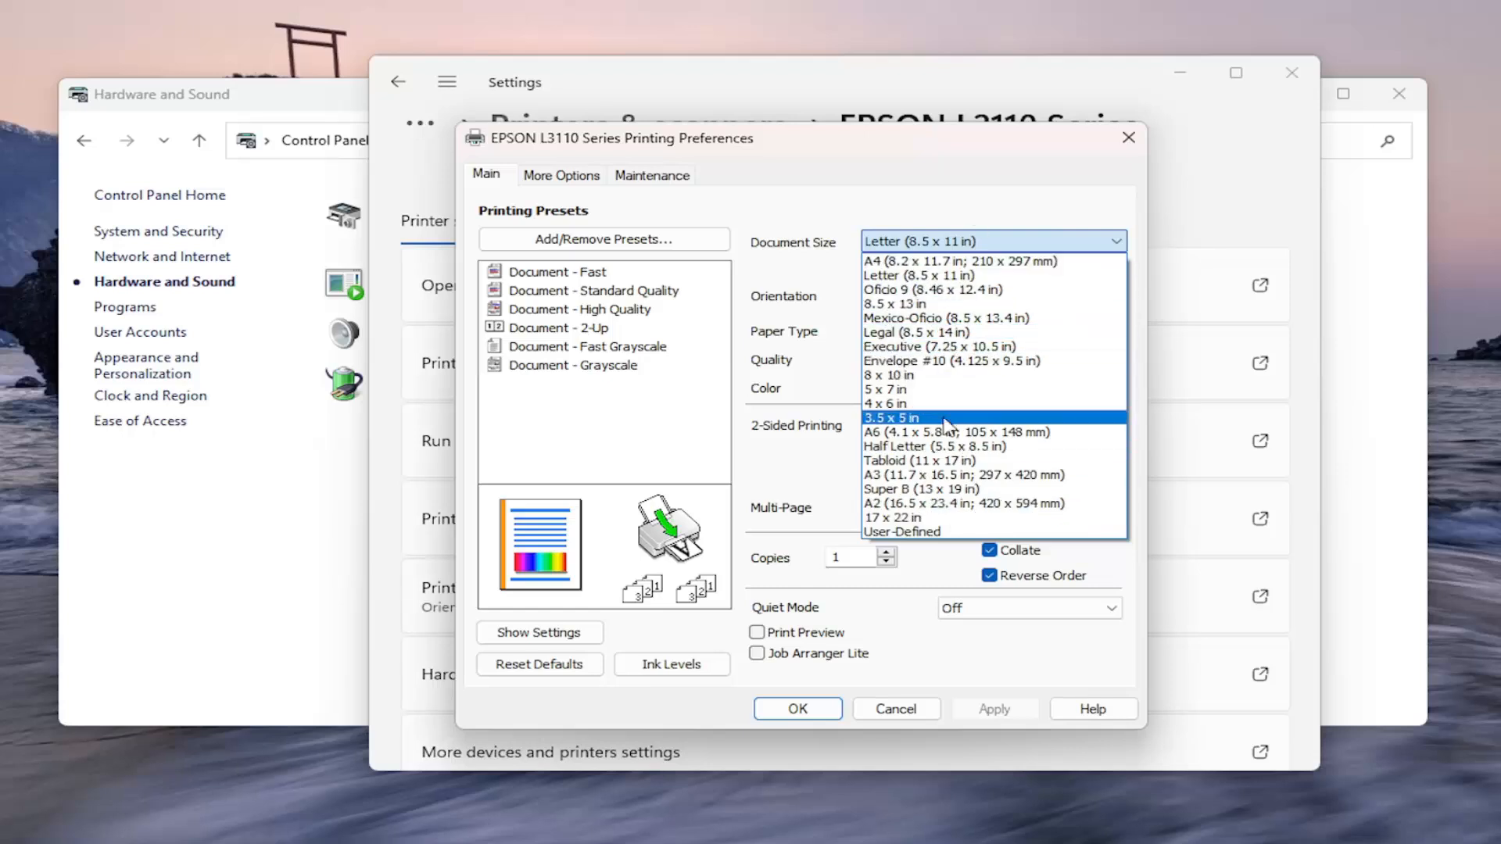
# Keep Letter size, browse the Paper Type list, and leave Plain Paper / Bright White Paper selected.
pyautogui.click(893, 275)
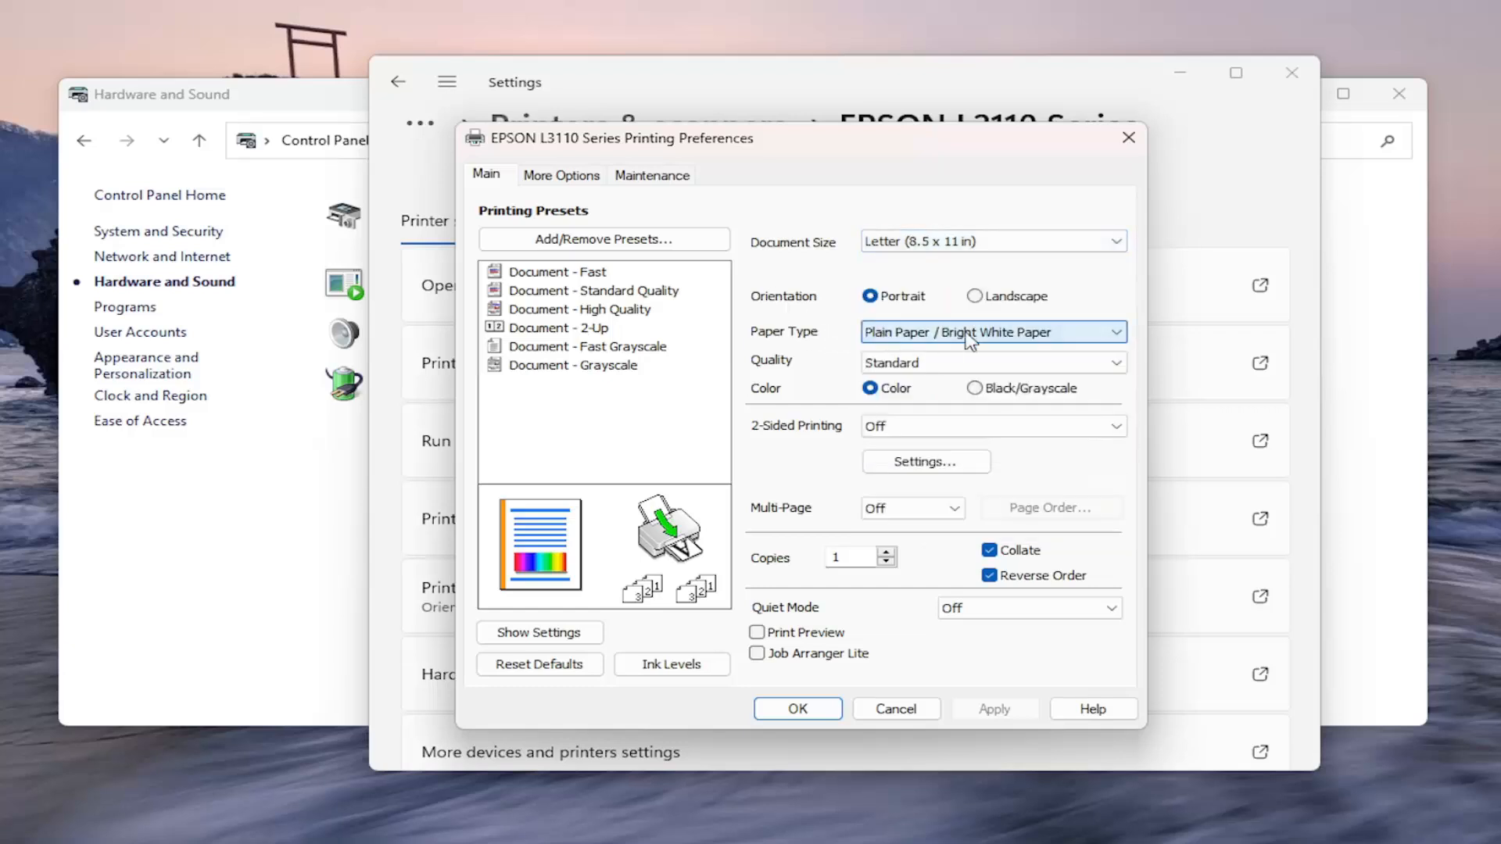
pyautogui.click(992, 331)
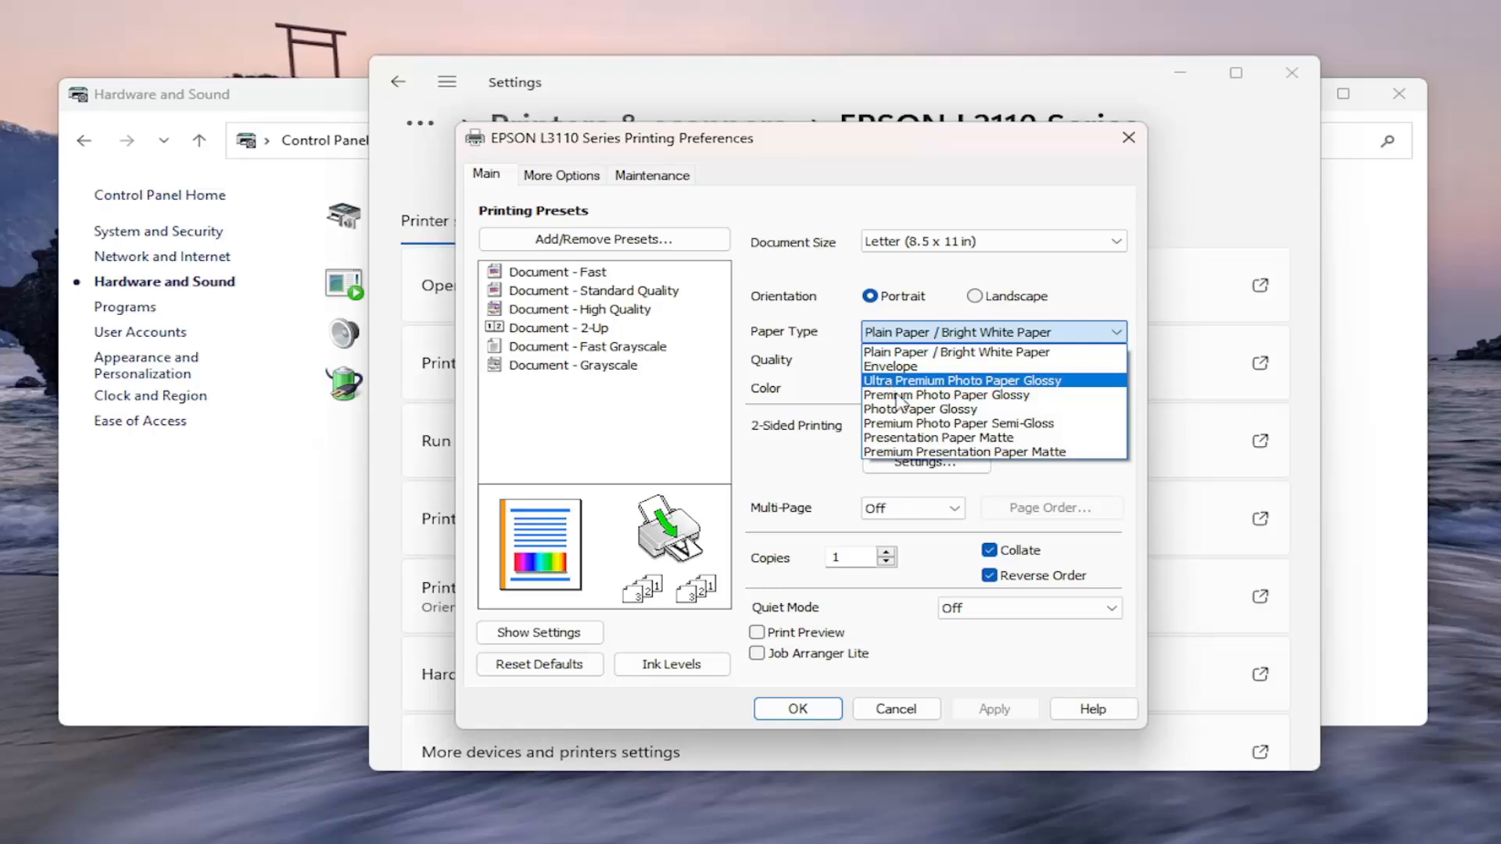
pyautogui.moveTo(947, 394)
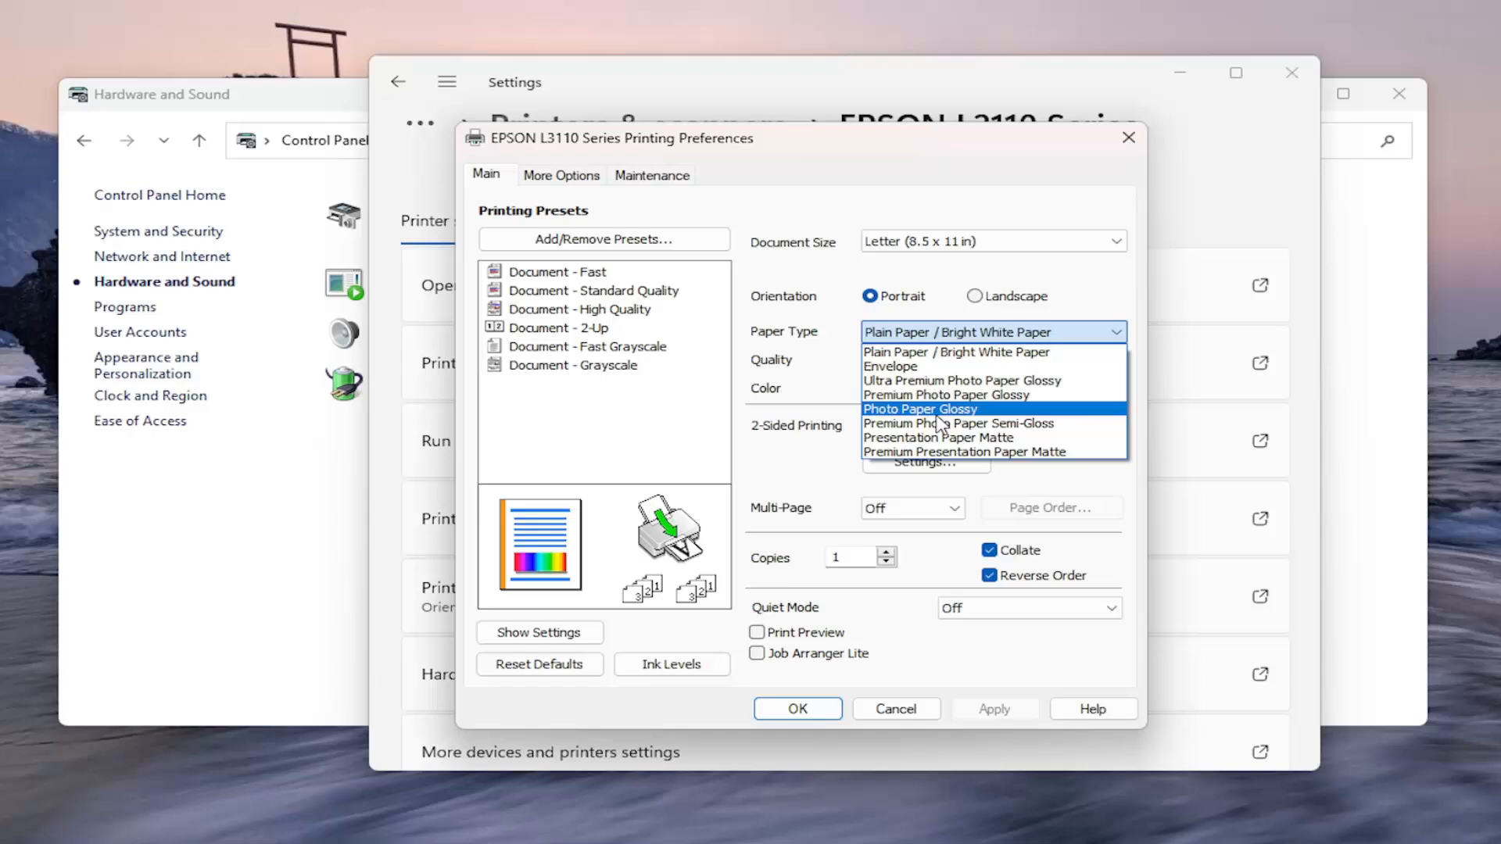
pyautogui.moveTo(956, 423)
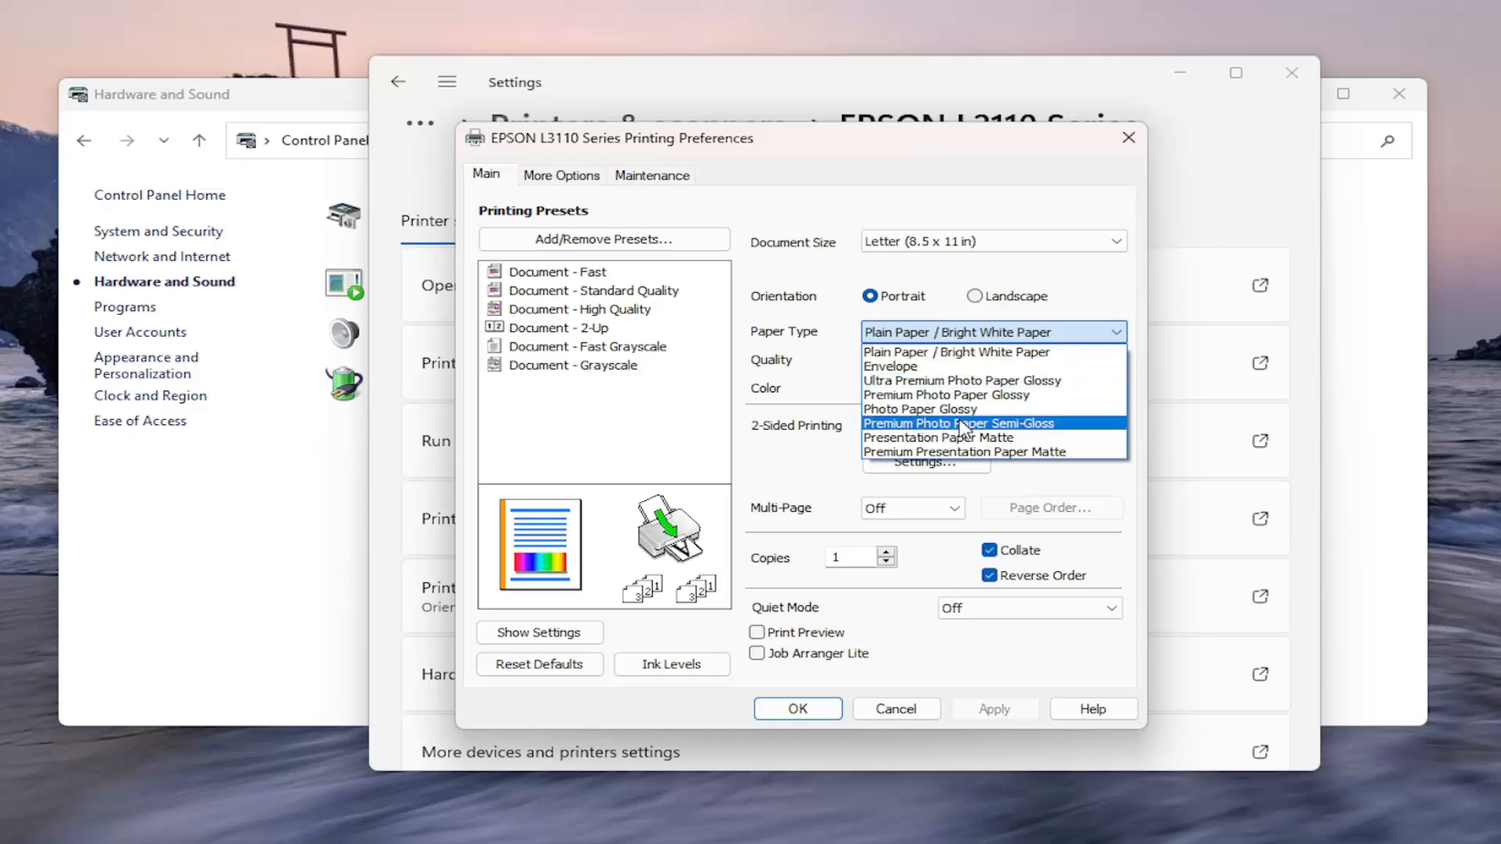
pyautogui.moveTo(921, 409)
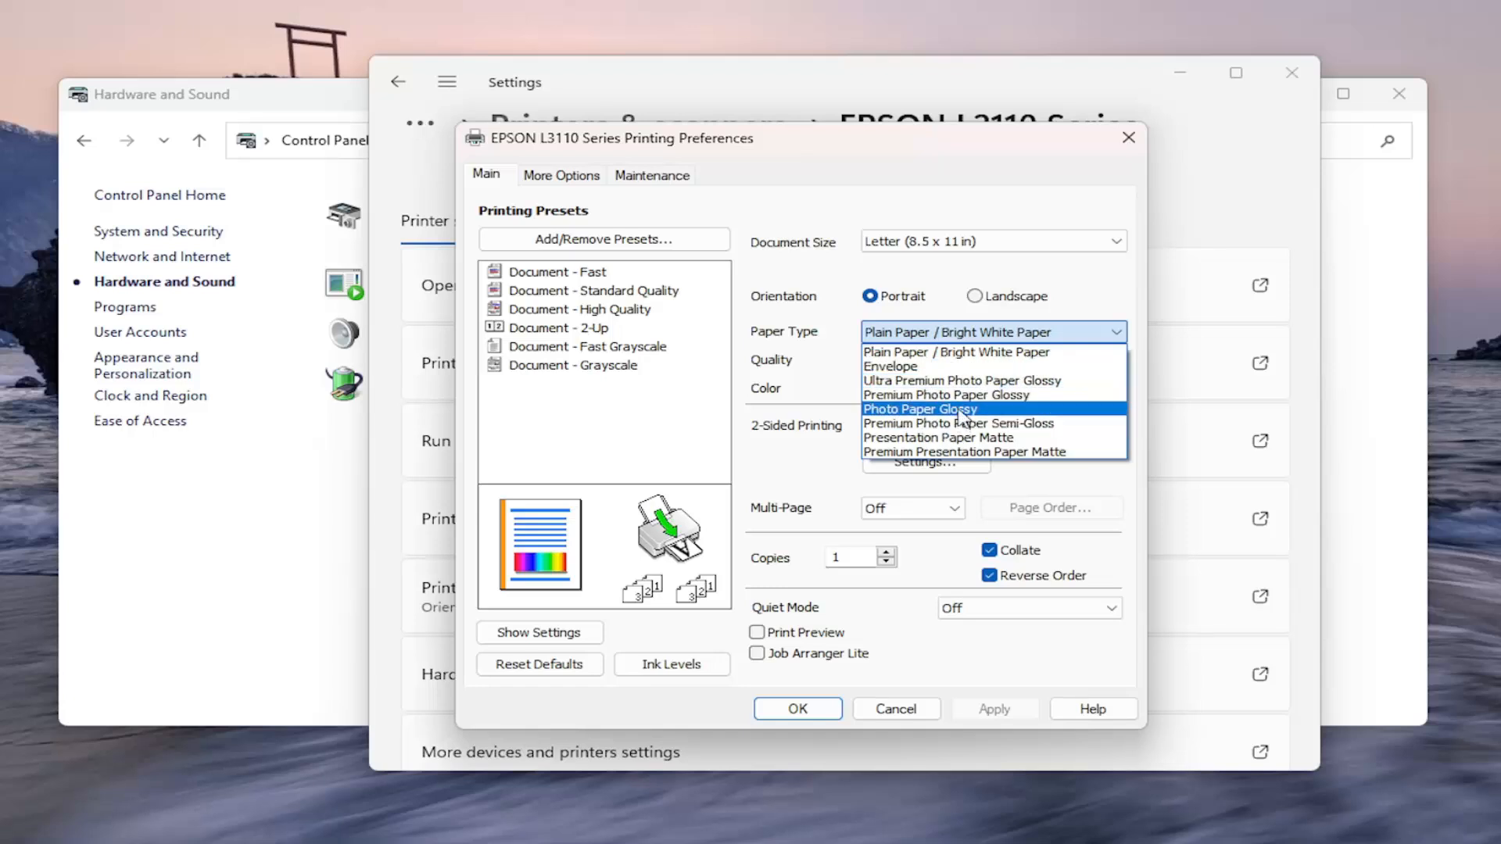
pyautogui.moveTo(967, 452)
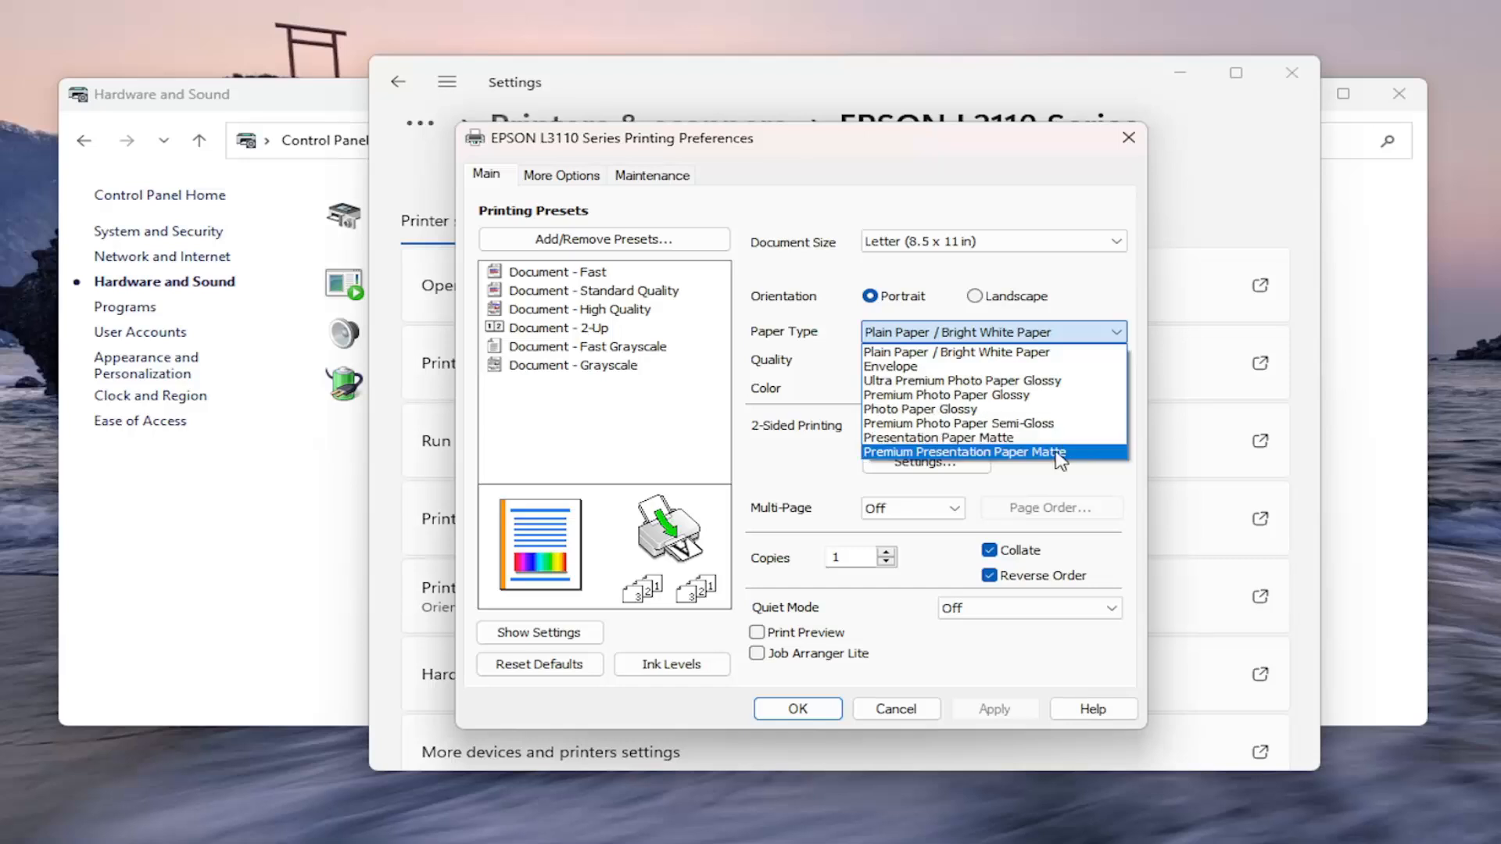
pyautogui.moveTo(818, 346)
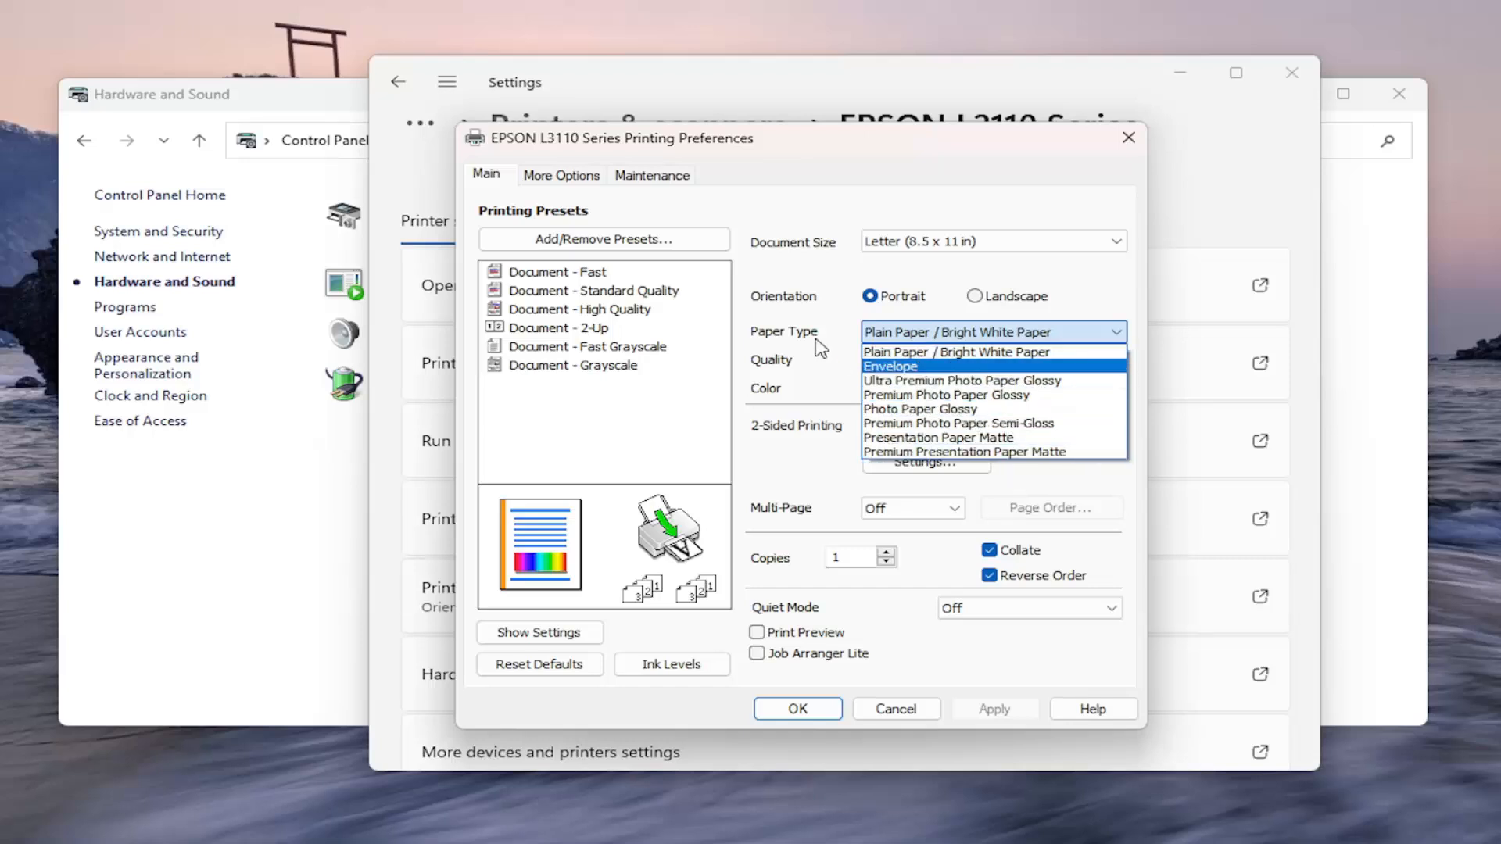
pyautogui.click(954, 351)
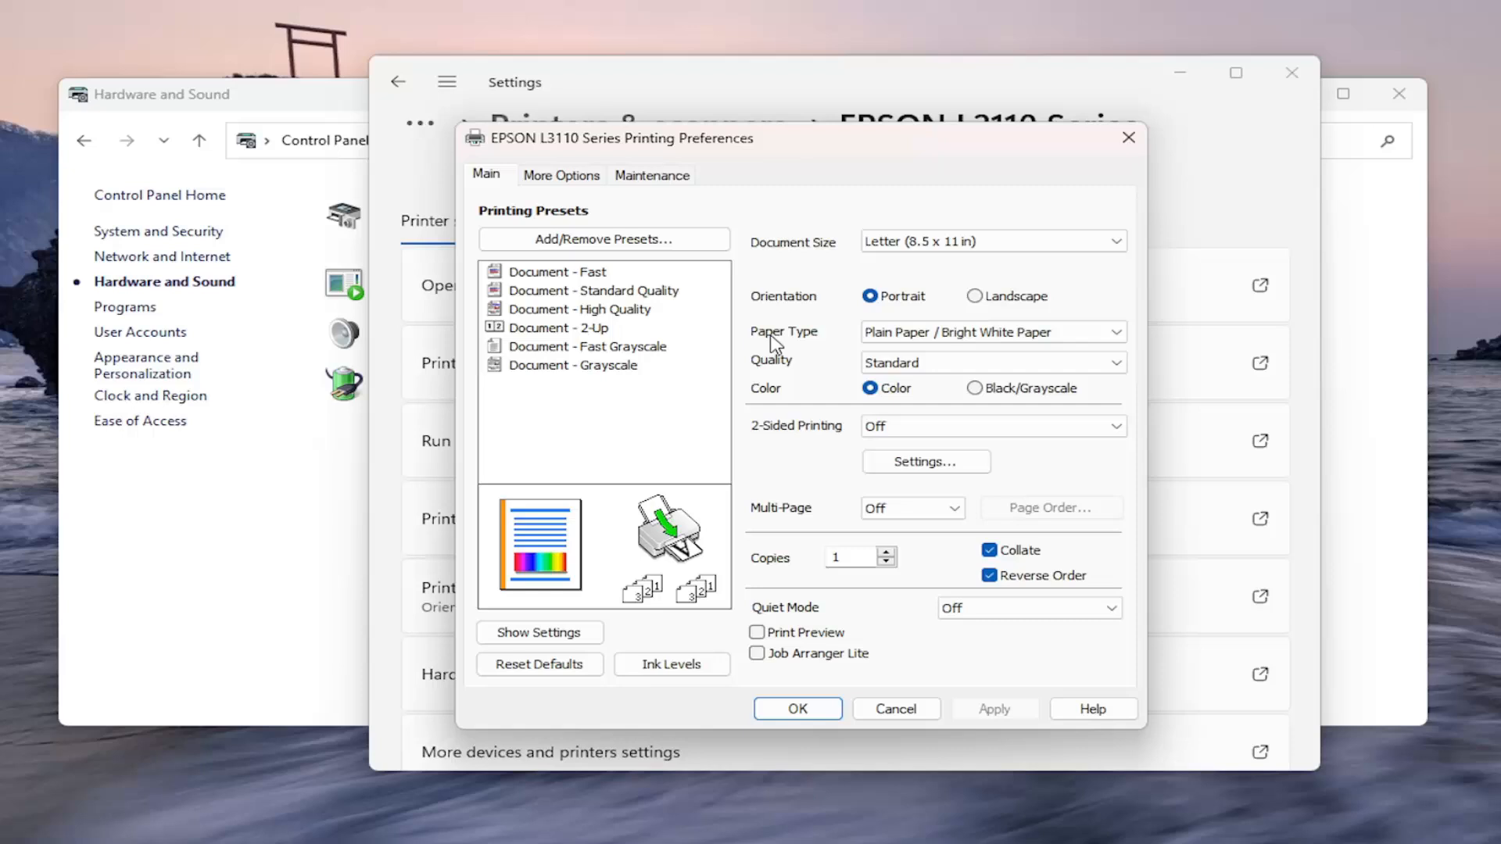
pyautogui.moveTo(845, 345)
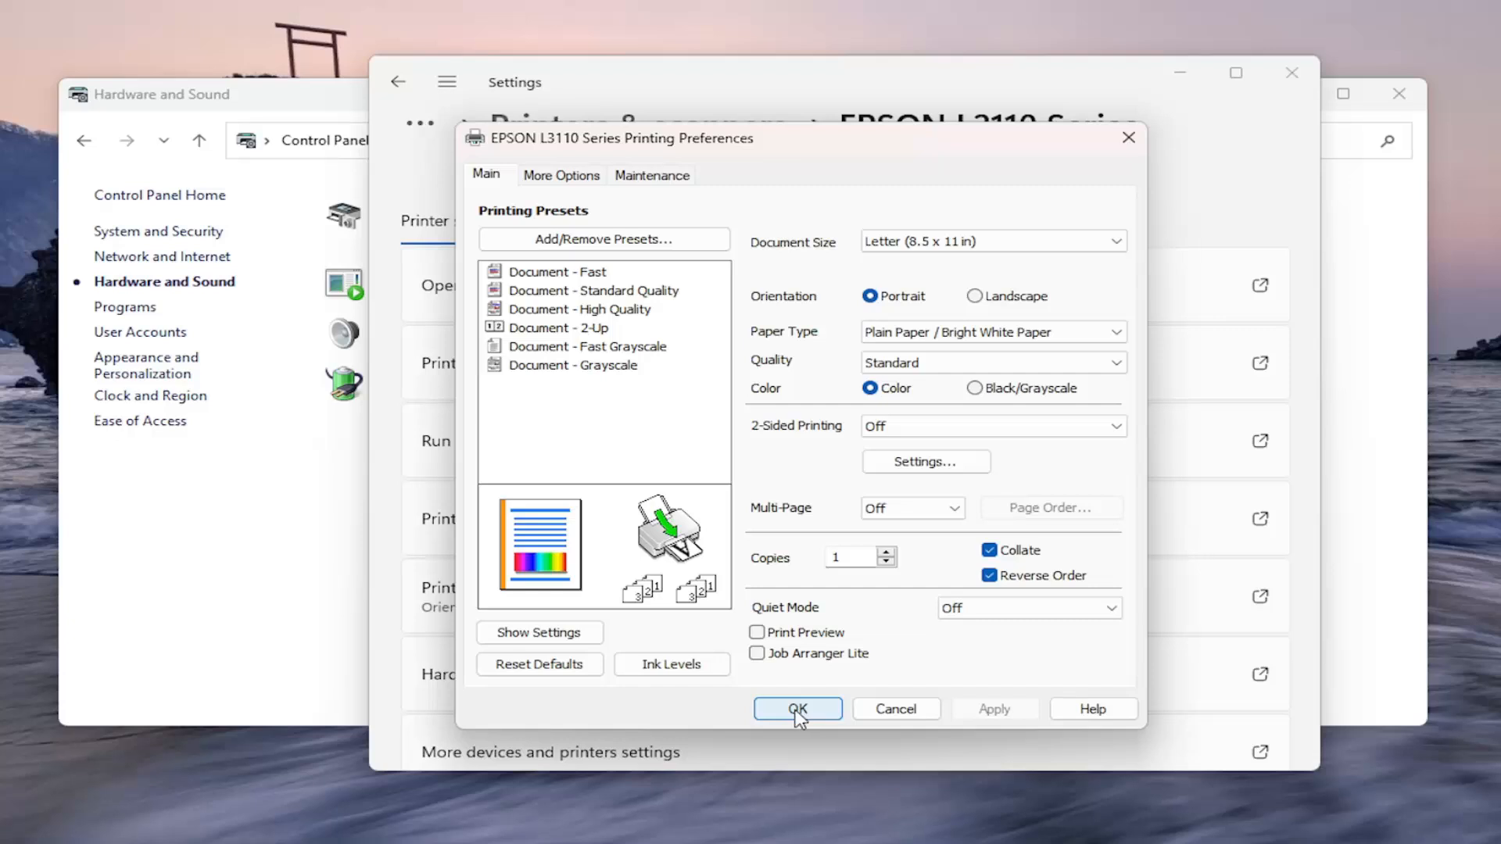
# Confirm the EPSON printing preferences with OK.
pyautogui.click(797, 709)
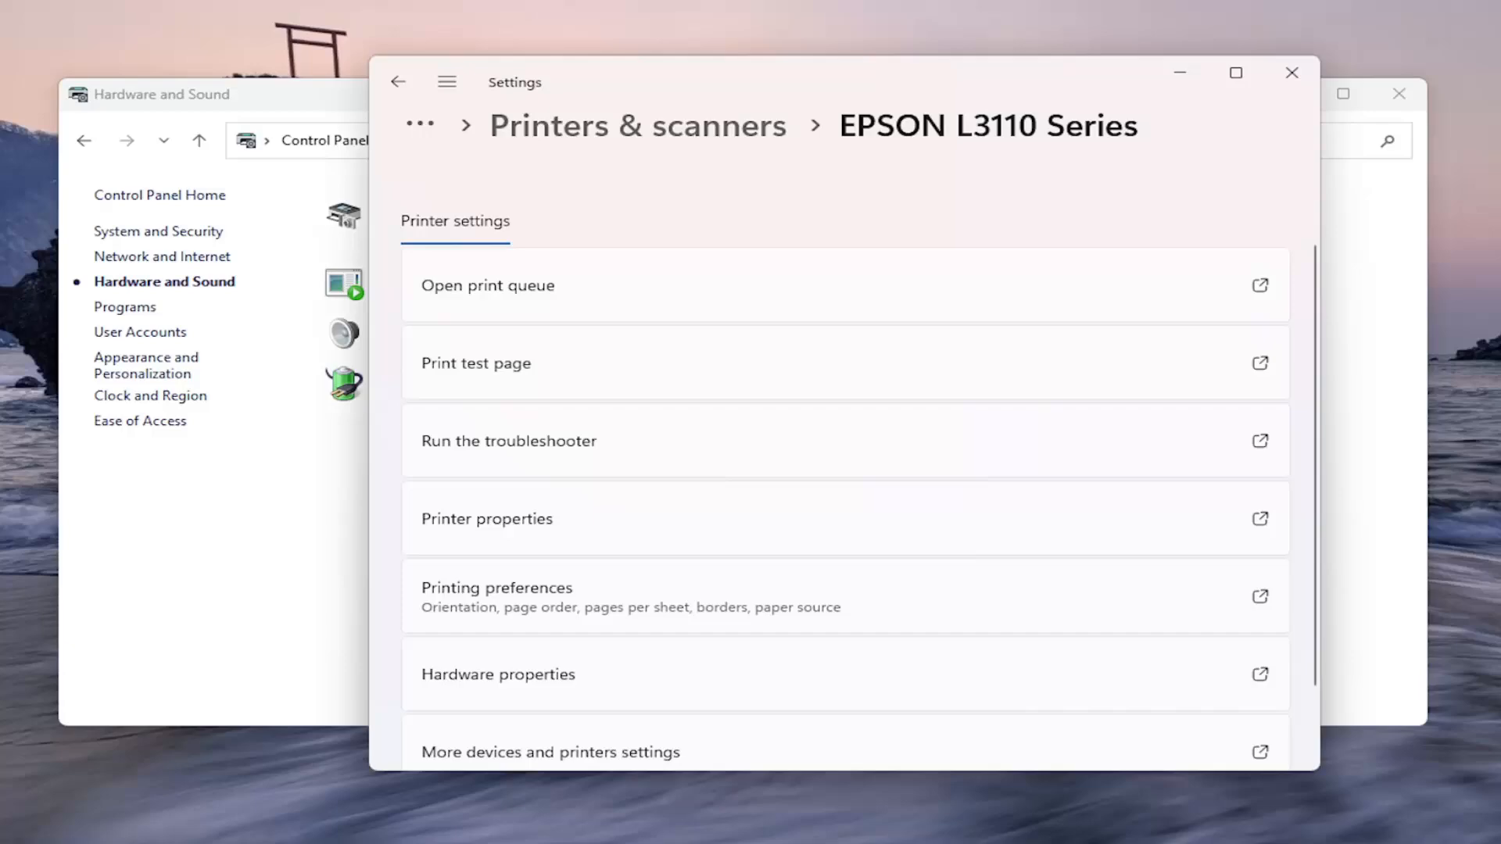
pyautogui.moveTo(1338, 309)
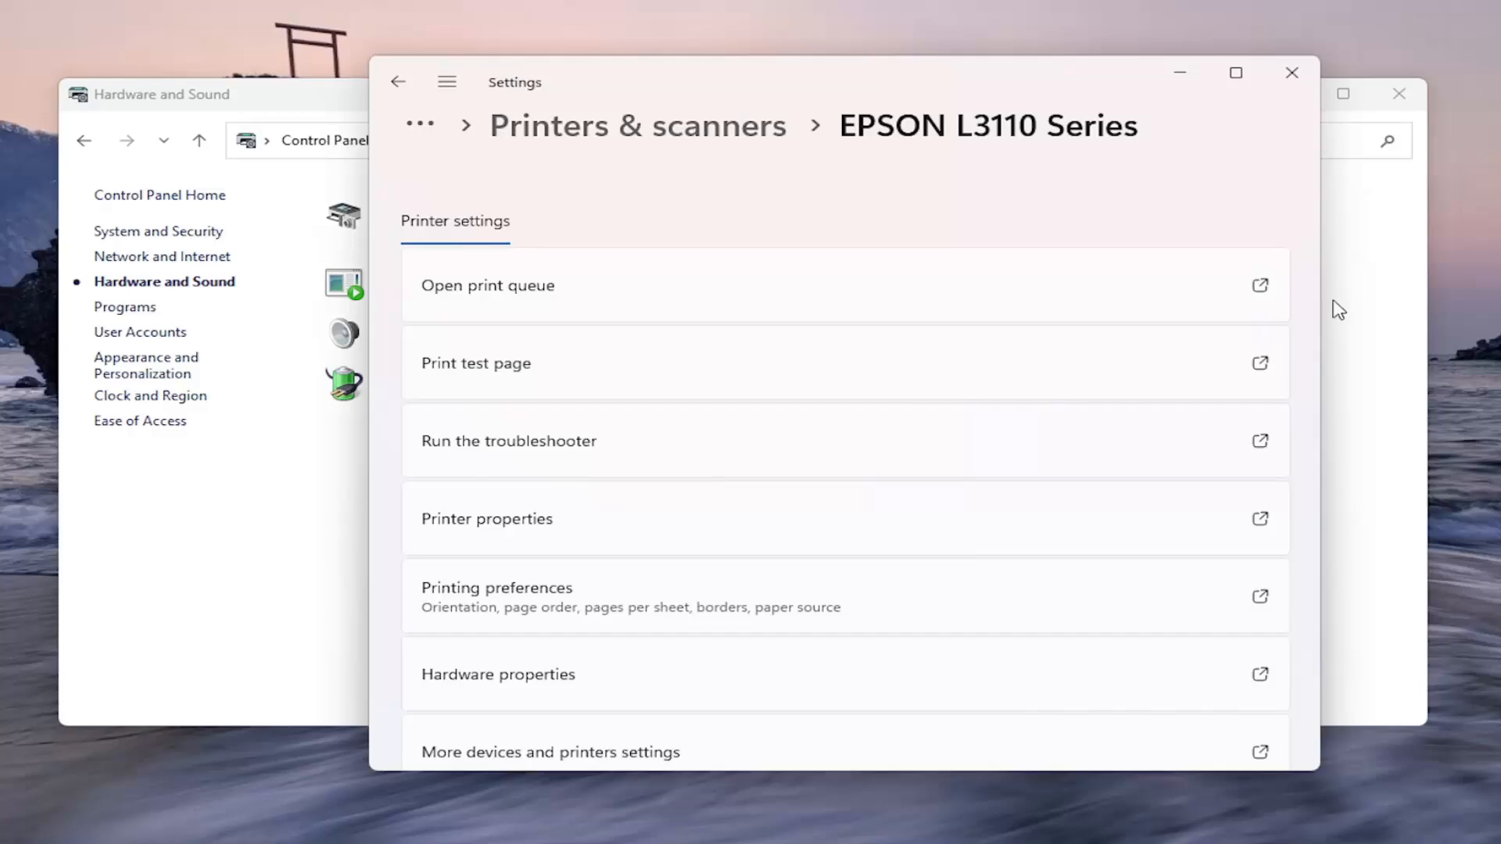